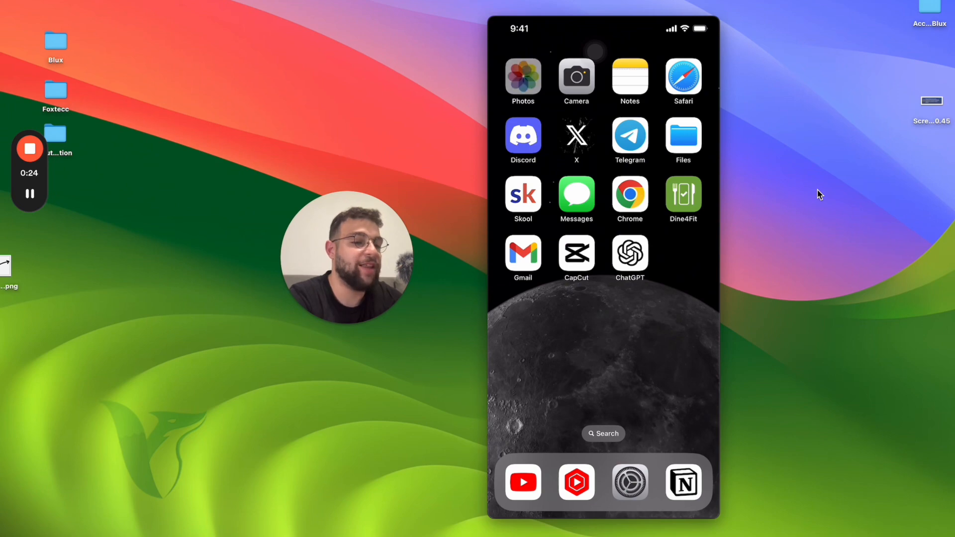
- Open the phone's photo library showing today's blurry desk Live Photo full screen
{"action": "left_click", "coordinate": [522, 77]}
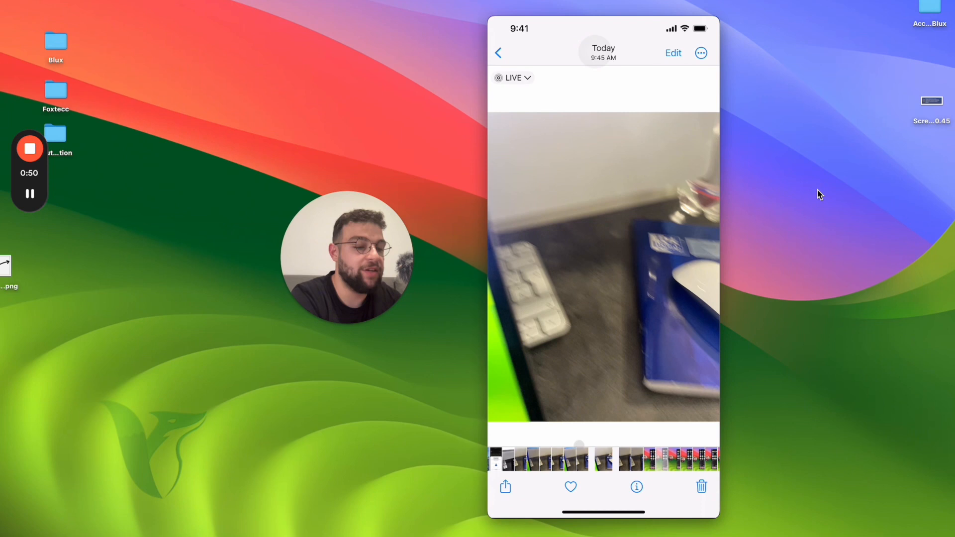
- Favorite the desk photo so its heart icon is filled
{"action": "left_click", "coordinate": [570, 487]}
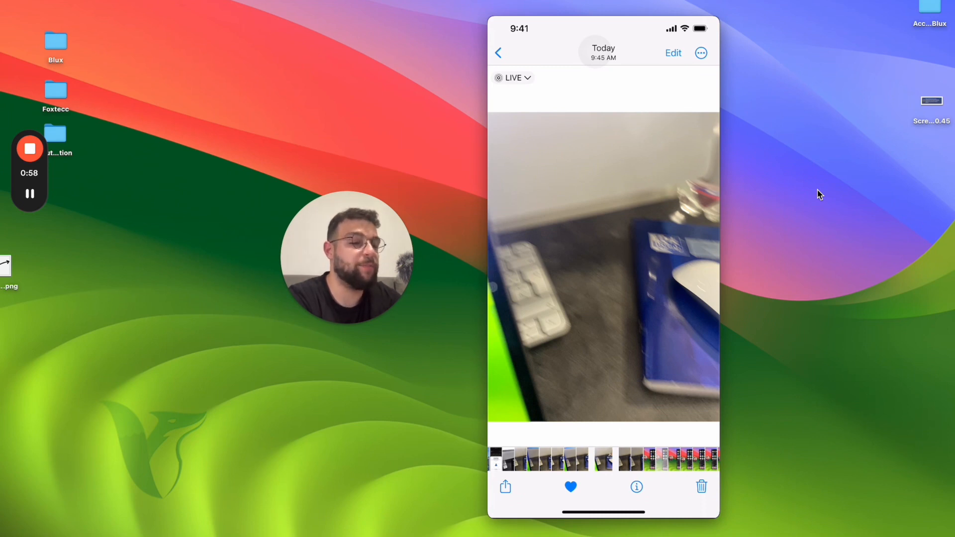
- Go back through the Recents grid to the Albums overview showing Favorites with one photo
{"action": "left_click", "coordinate": [497, 53]}
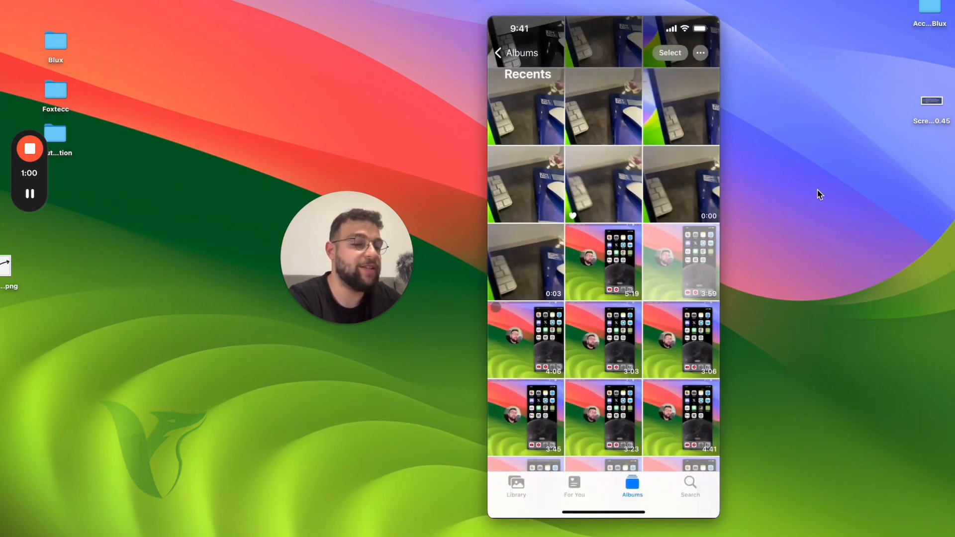
{"action": "scroll", "scroll_direction": "up", "scroll_amount": 3}
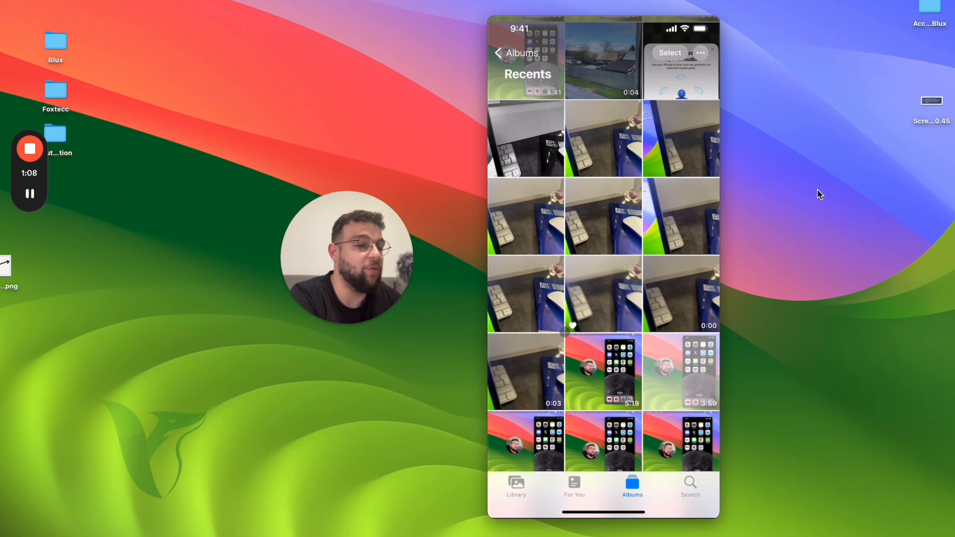
{"action": "left_click", "coordinate": [515, 53]}
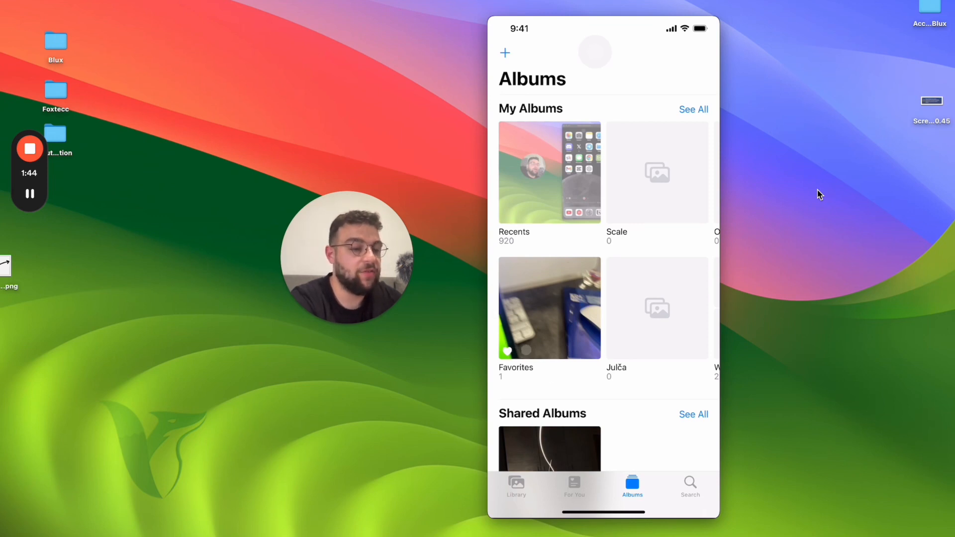
- View the single desk photo in the Favorites album full screen, then return to the Home Screen
{"action": "left_click", "coordinate": [549, 308]}
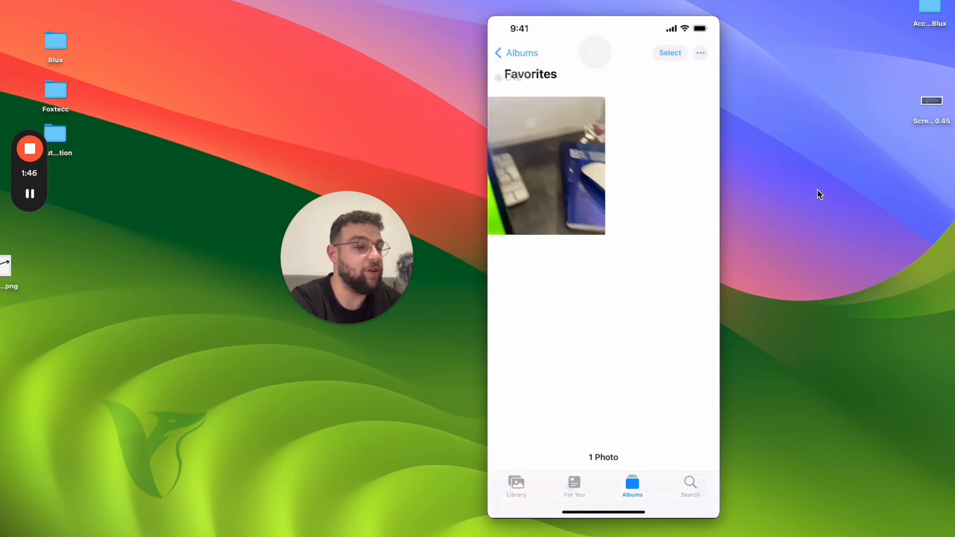
{"action": "left_click", "coordinate": [545, 166]}
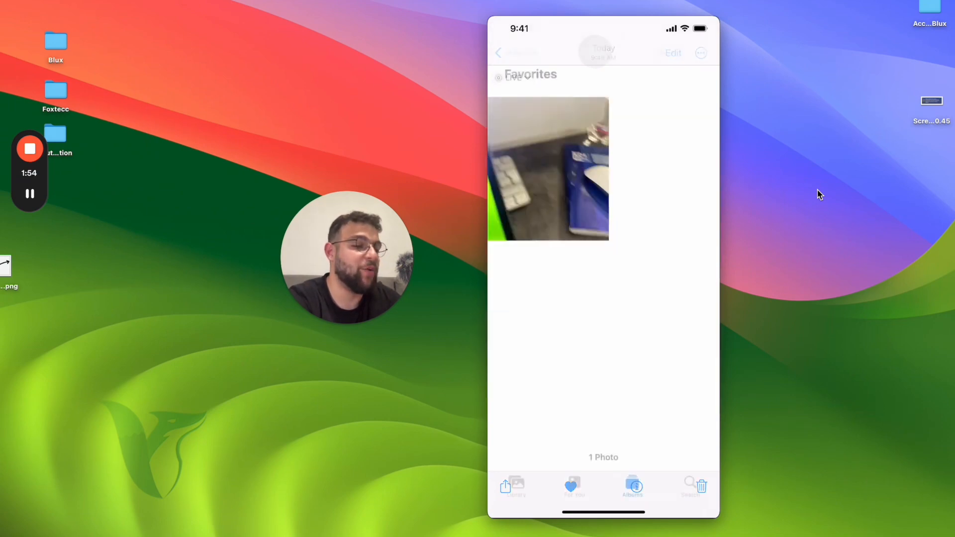
{"action": "left_click", "coordinate": [547, 169]}
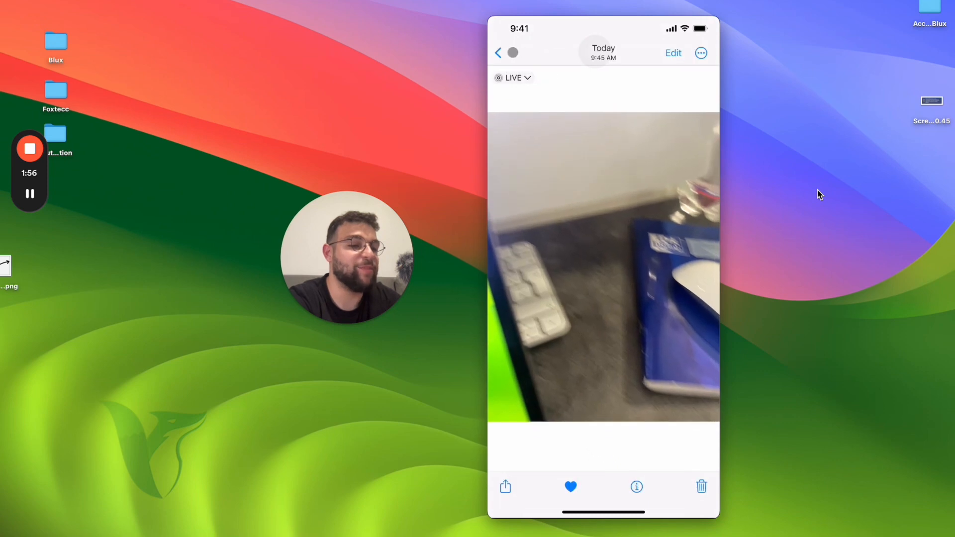
{"action": "left_click", "coordinate": [498, 53]}
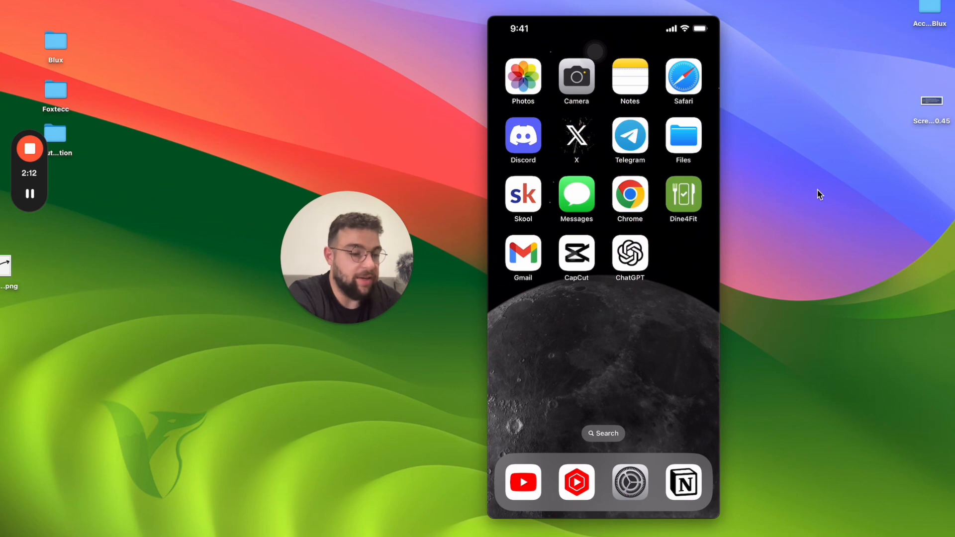
{"action": "scroll", "scroll_direction": "left", "scroll_amount": 3}
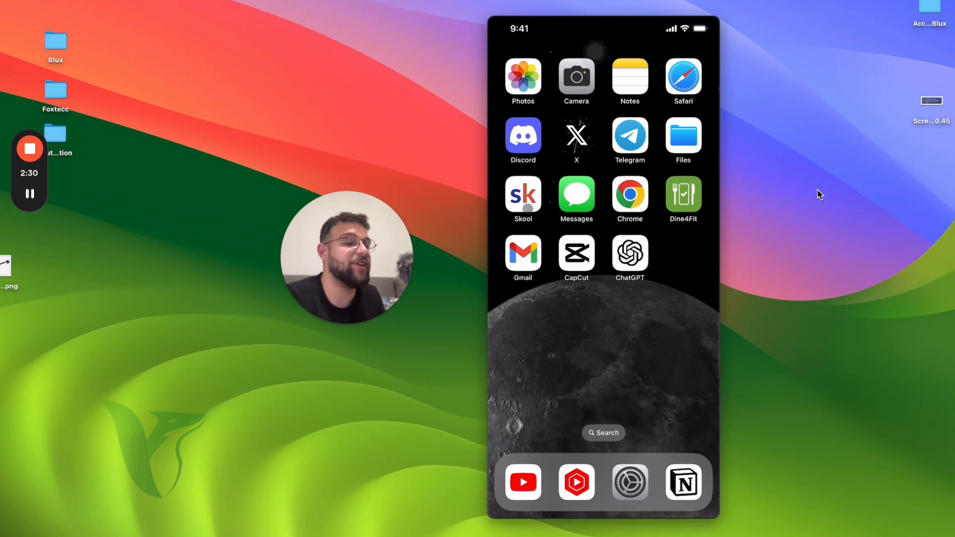
{"action": "mouse_move", "coordinate": [845, 246]}
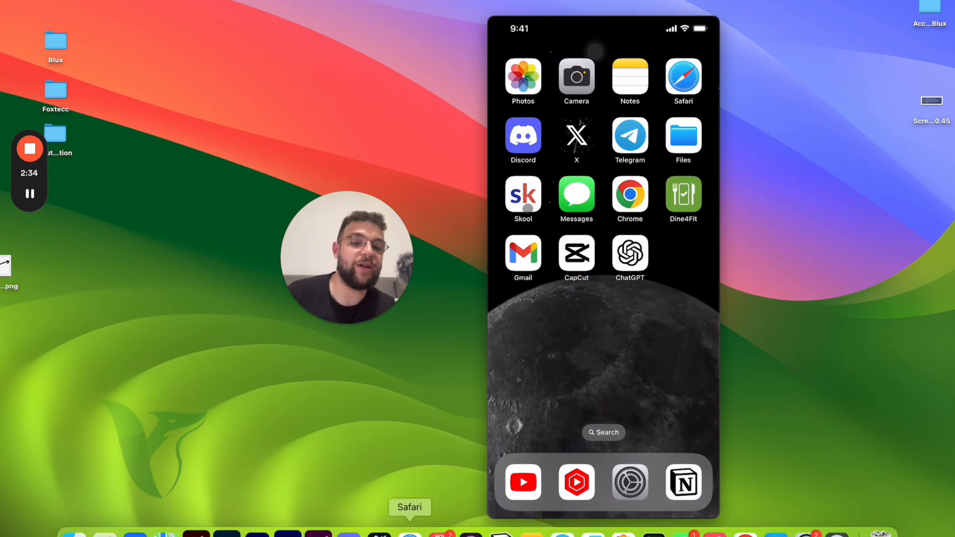
- Show the skool.com Foxtecc Community posts feed in Safari on the Mac
{"action": "left_click", "coordinate": [409, 506]}
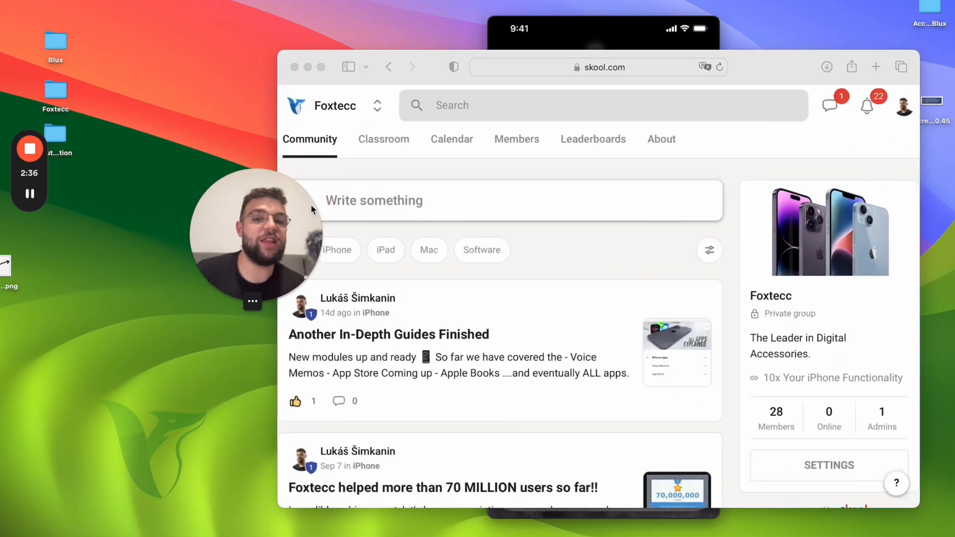
{"action": "mouse_move", "coordinate": [316, 198]}
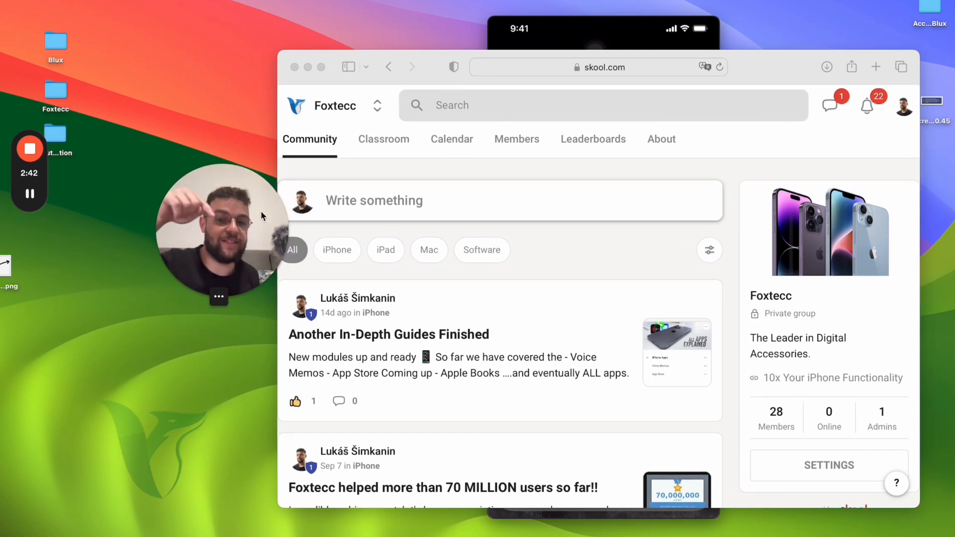
{"action": "mouse_move", "coordinate": [340, 239]}
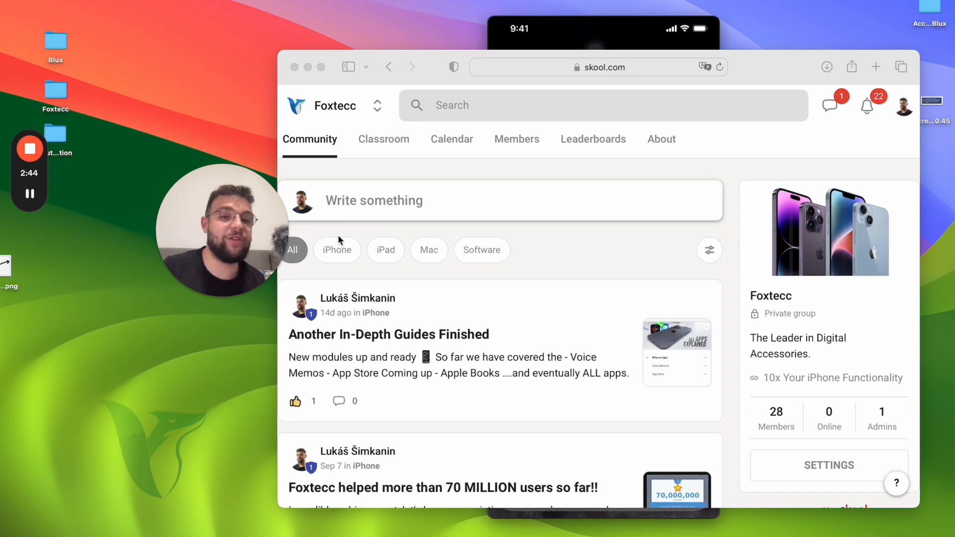
{"action": "mouse_move", "coordinate": [384, 139]}
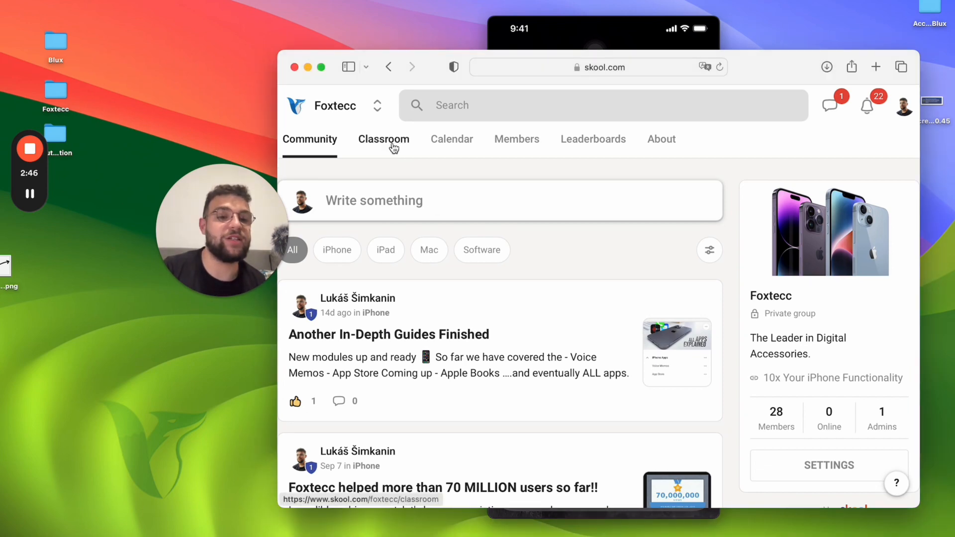
- Browse the Classroom catalogue and the iPhone Apps Explained course, then return to the catalogue
{"action": "left_click", "coordinate": [384, 139]}
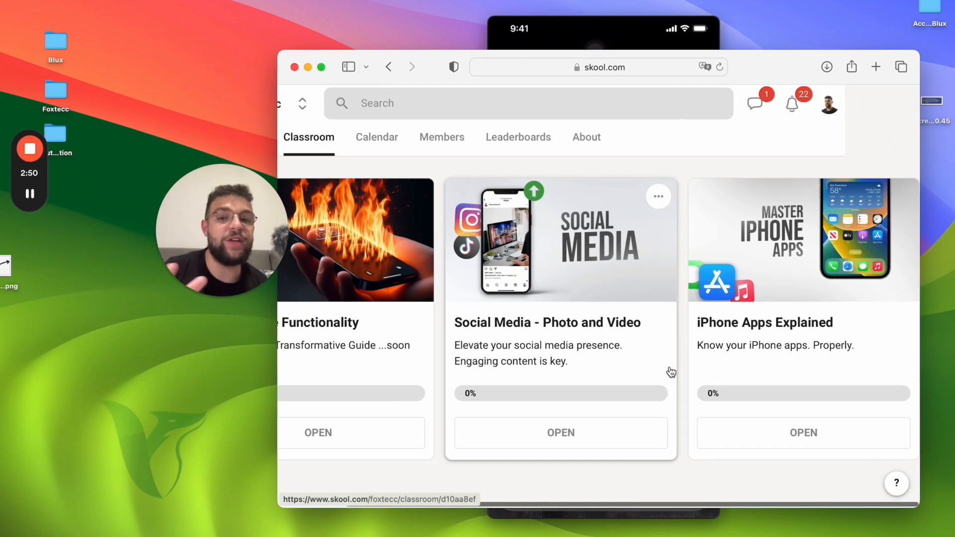
{"action": "mouse_move", "coordinate": [703, 354]}
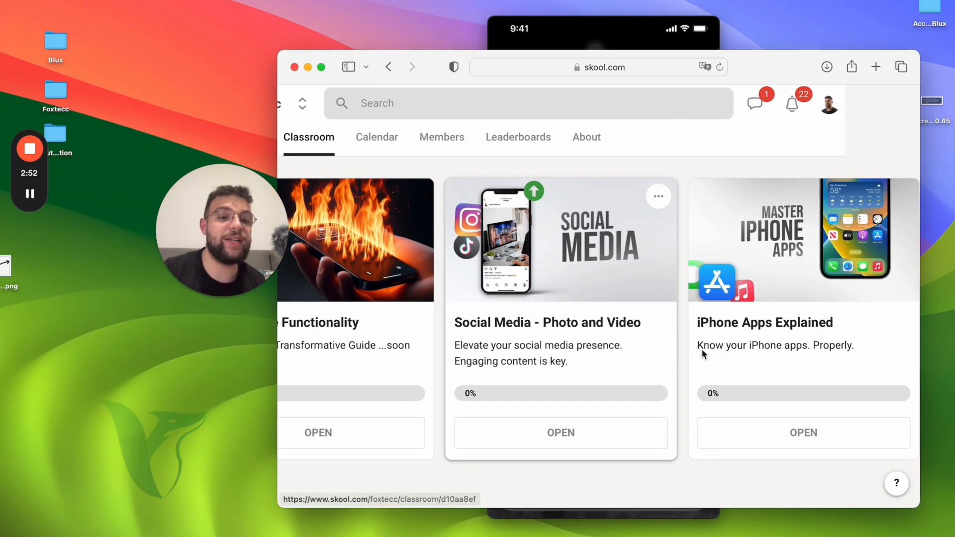
{"action": "left_click", "coordinate": [803, 433]}
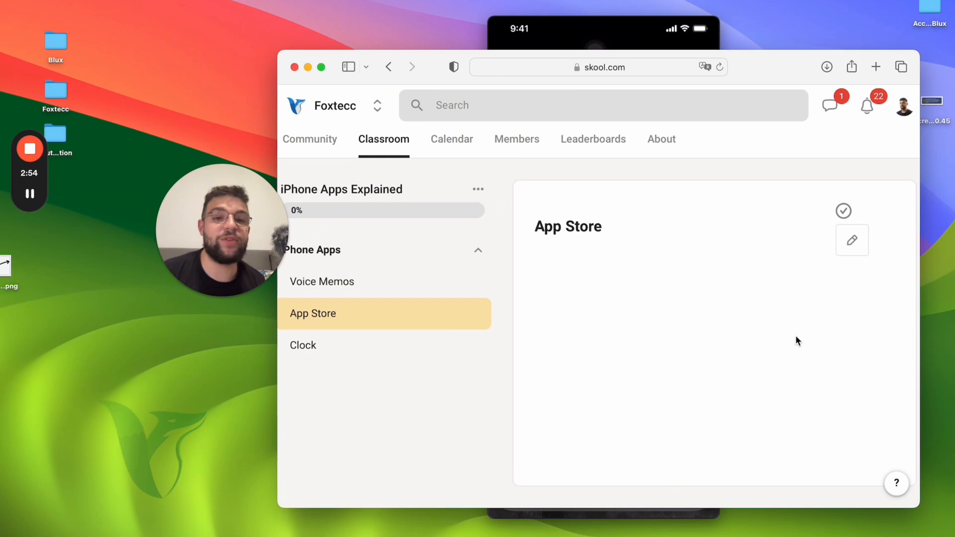
{"action": "mouse_move", "coordinate": [378, 104]}
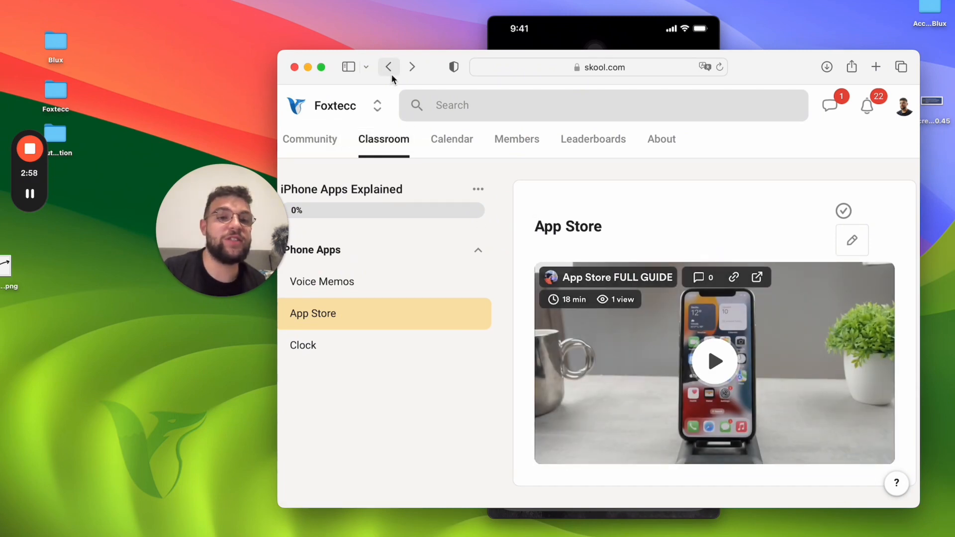
{"action": "left_click", "coordinate": [388, 67]}
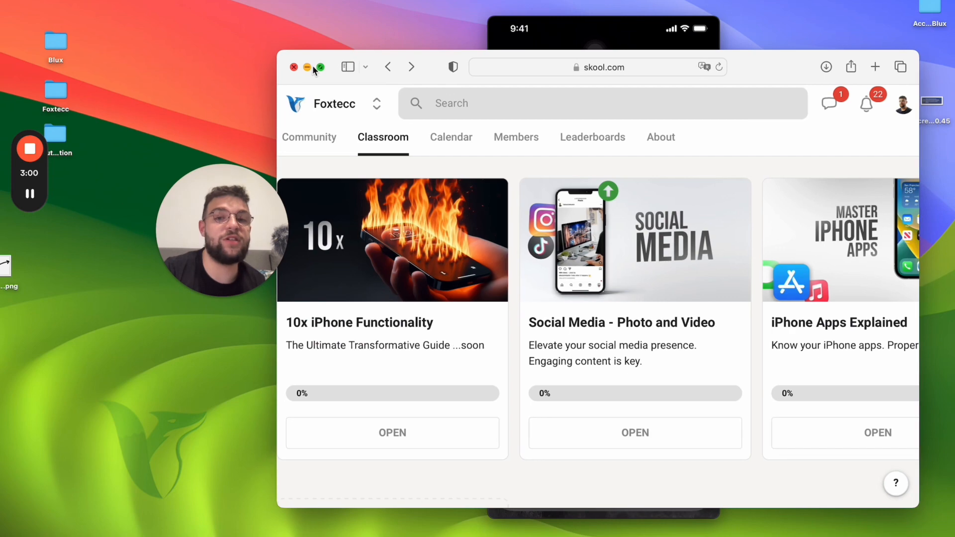
- Close the Safari window, leaving the iPhone Home Screen showing
{"action": "left_click", "coordinate": [293, 67]}
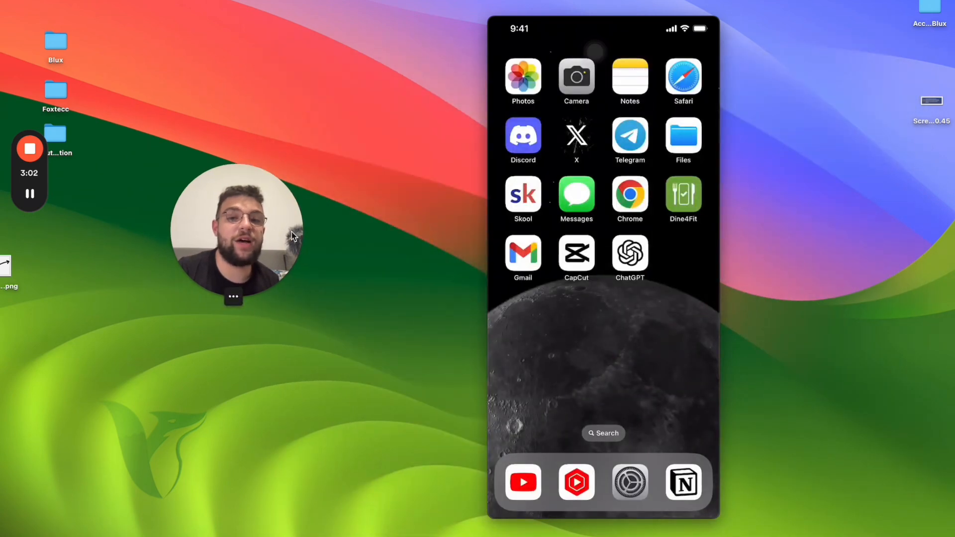
{"action": "left_click_drag", "start_coordinate": [238, 232], "coordinate": [350, 221]}
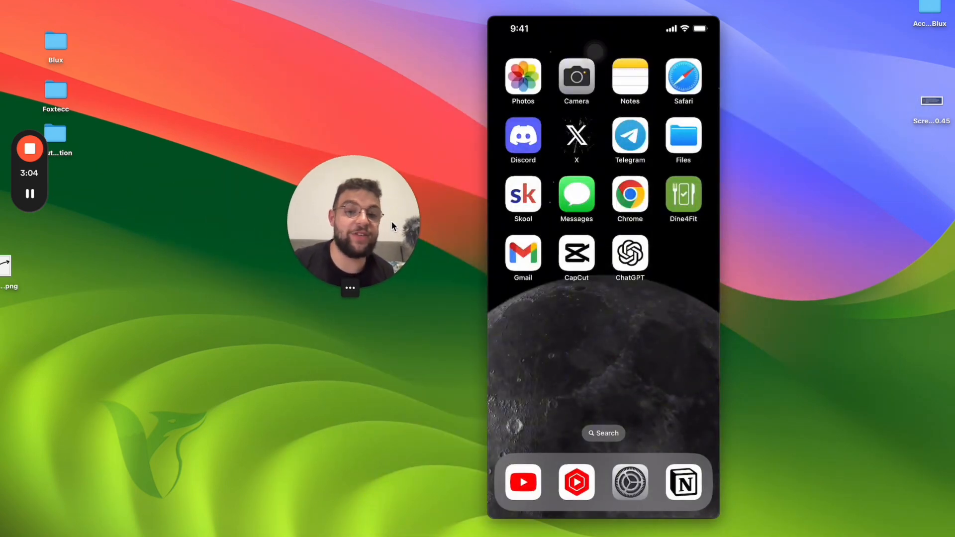